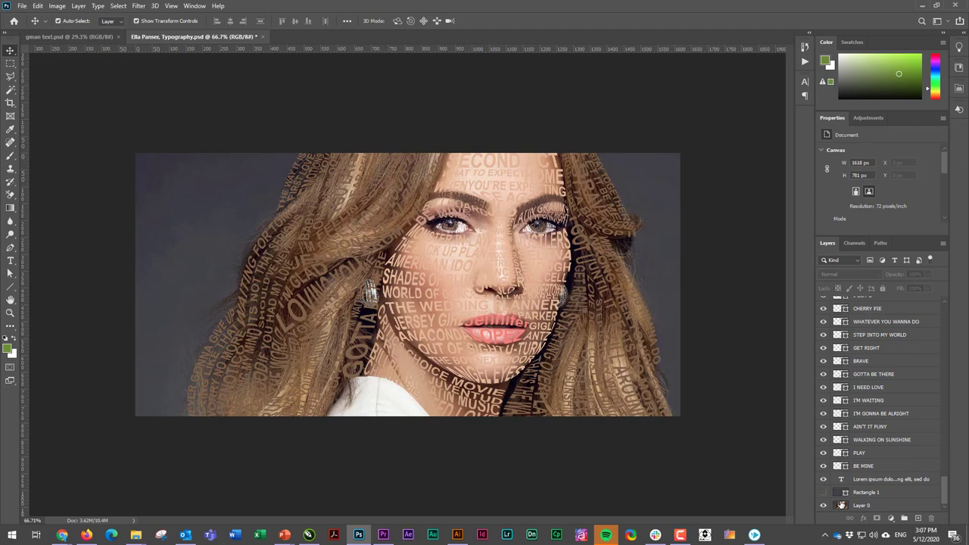
Step: Hide the original photo Layer 0 and select the word text layers for grouping
left_click(824, 506)
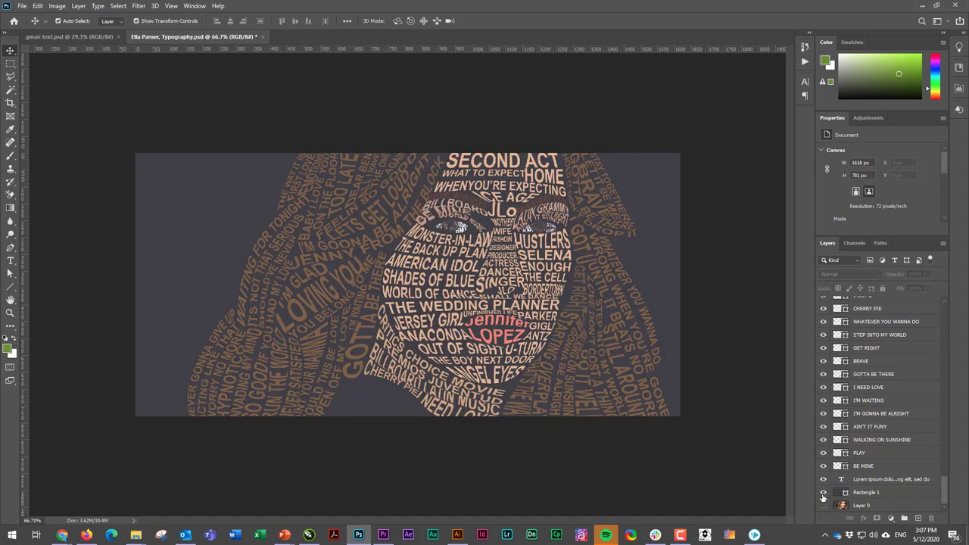
mouse_move(824, 493)
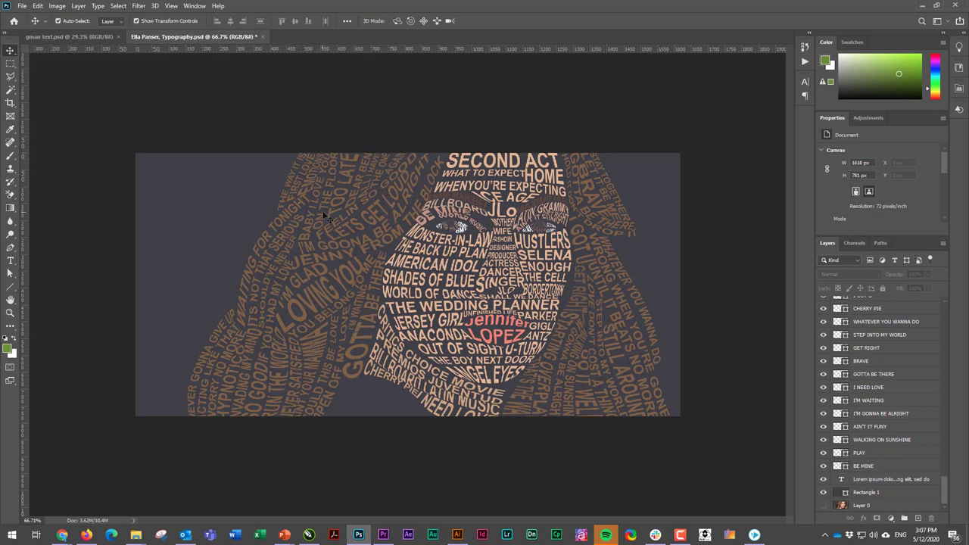
mouse_move(350, 130)
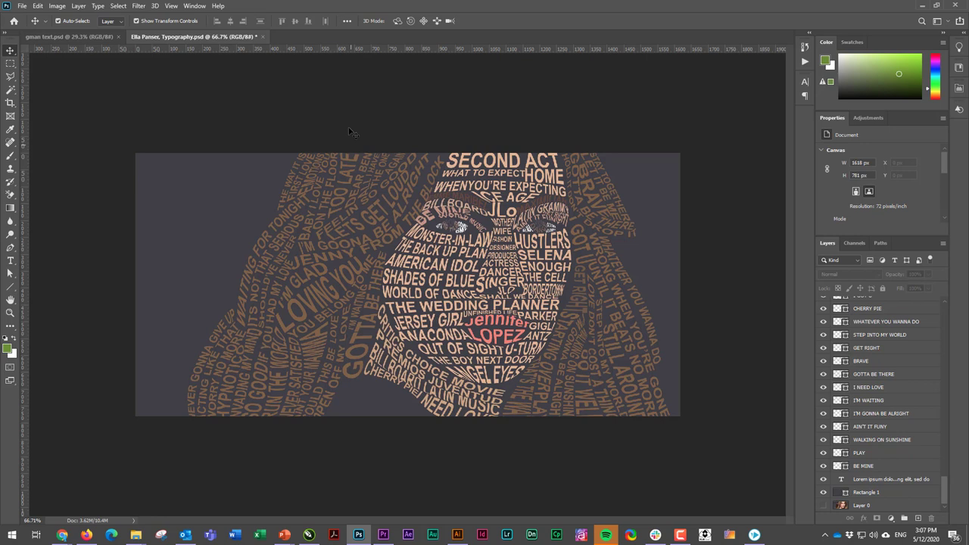
mouse_move(460, 235)
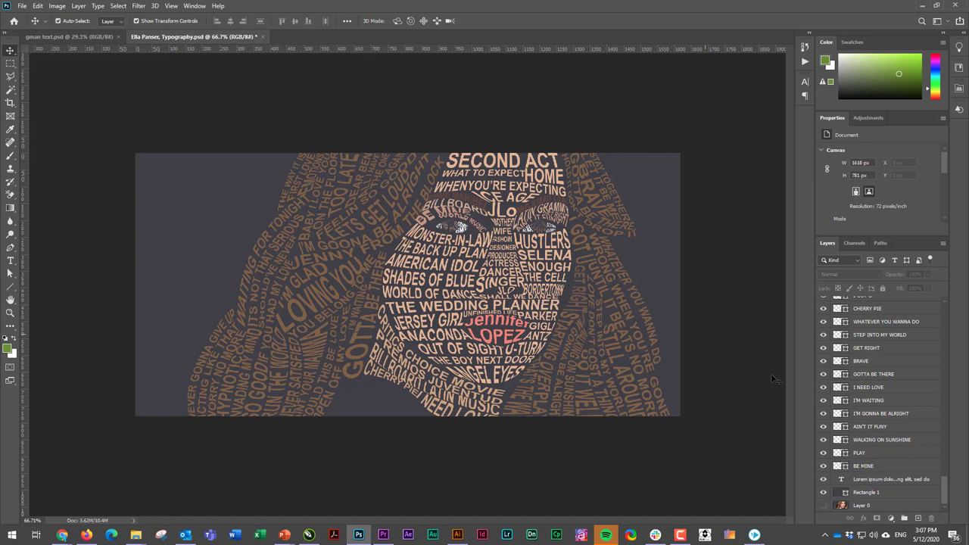
left_click(890, 479)
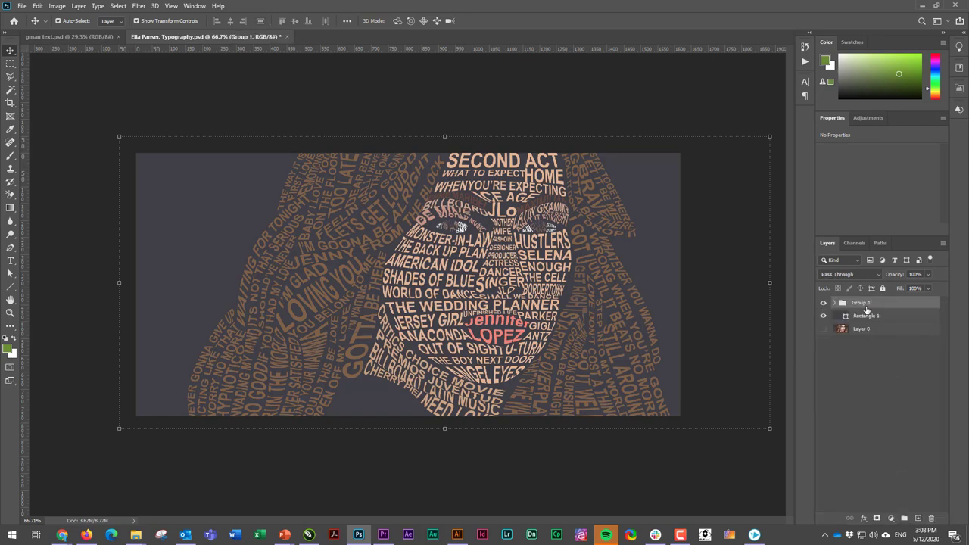
Step: Rename the new text group to 'Finished Text' and keep it selected
double_click(860, 303)
type("Finished Text")
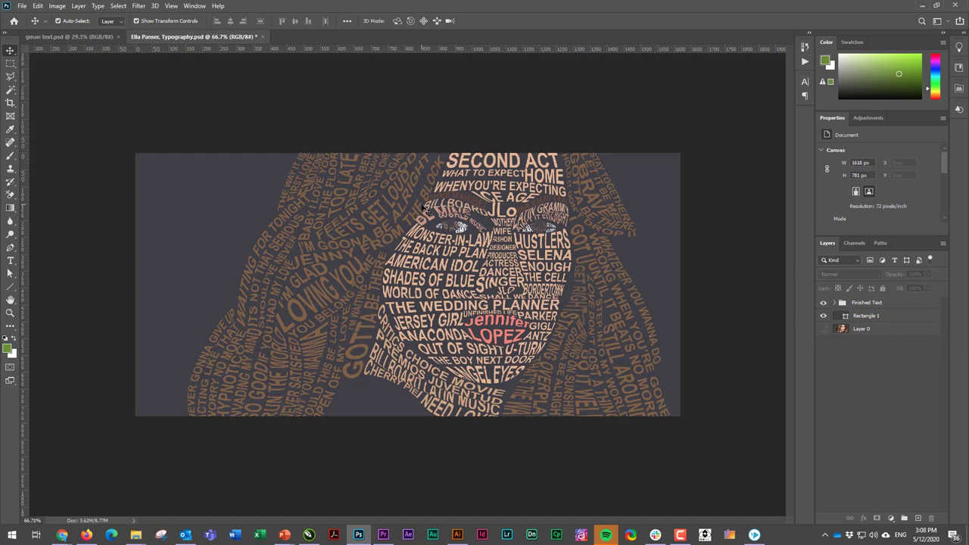
mouse_move(443, 250)
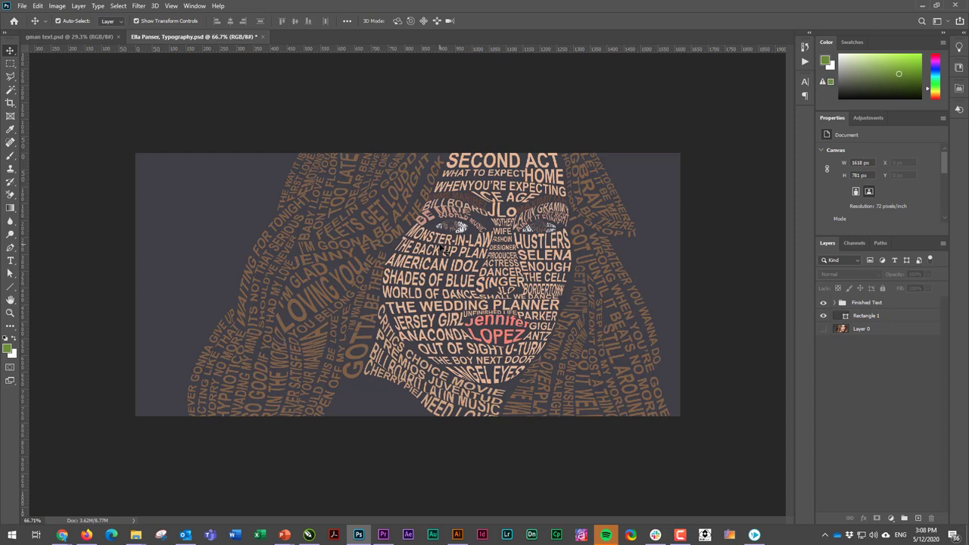
left_click(866, 303)
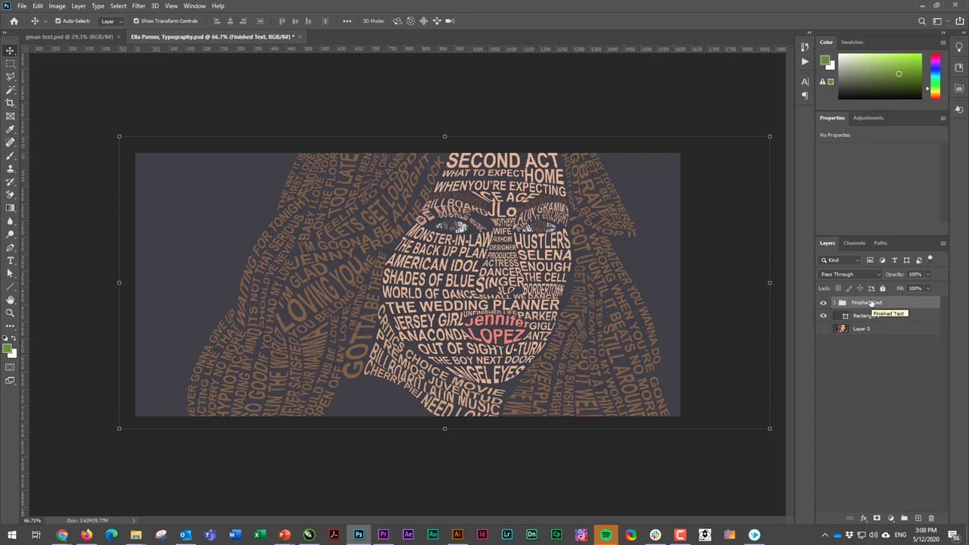
Step: Duplicate the Finished Text group as 'Finished Text copy'
right_click(866, 303)
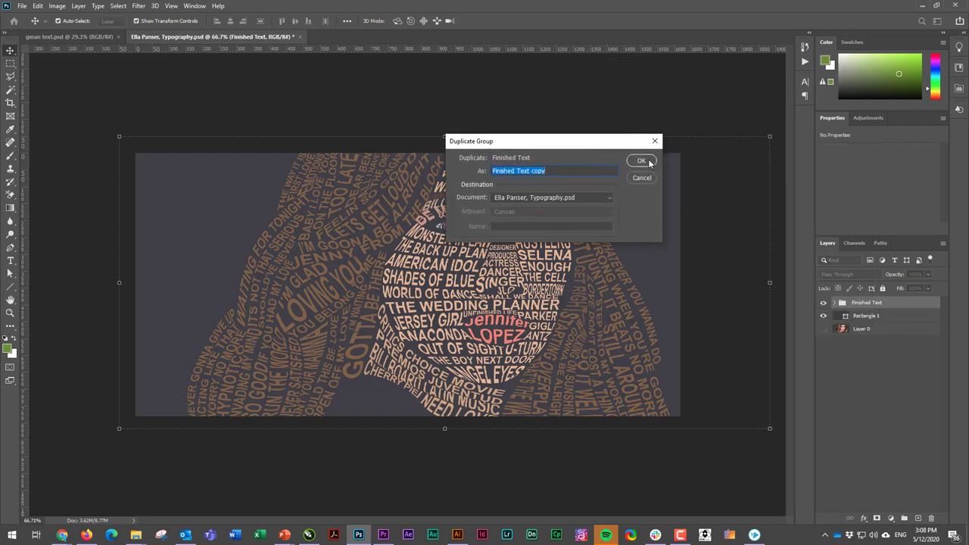
left_click(642, 161)
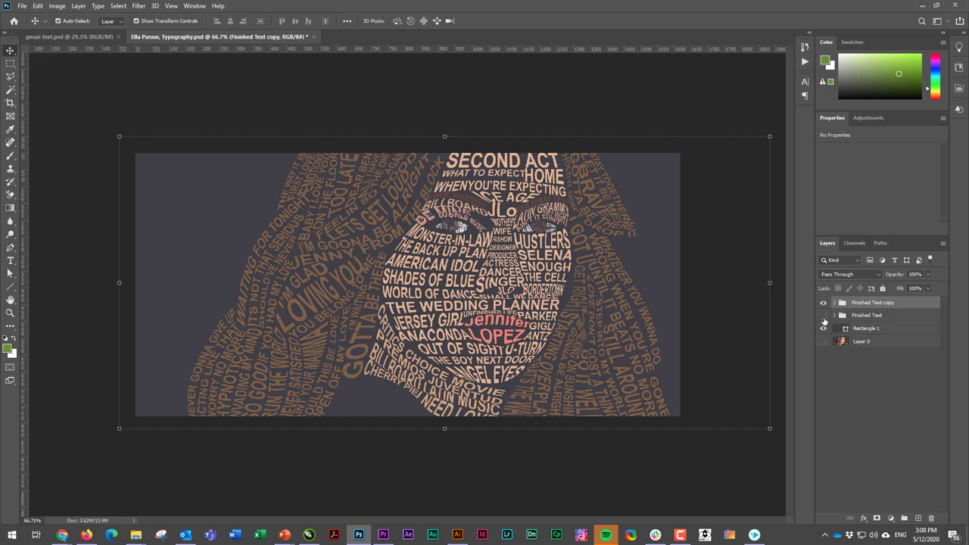
mouse_move(836, 318)
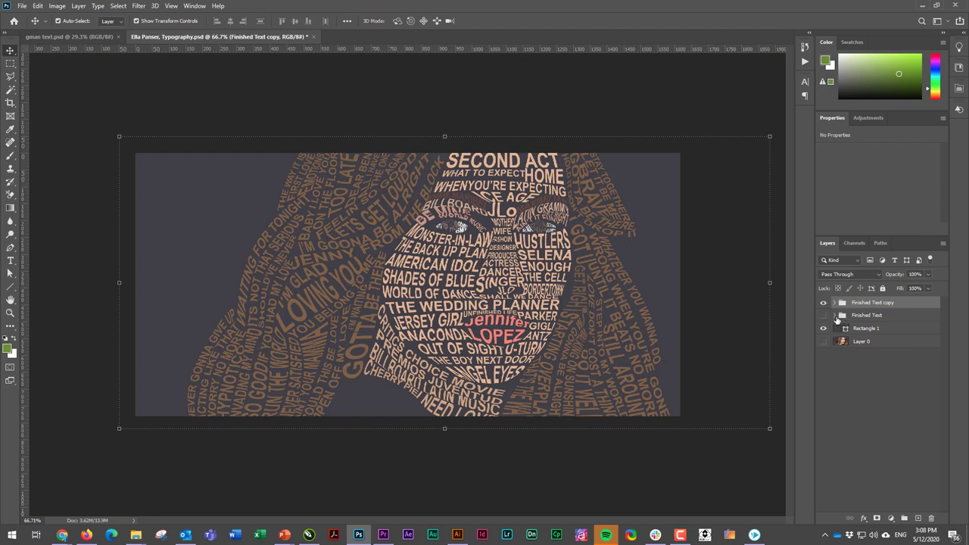
Step: Hide and collapse the original Finished Text group, expanding the copy's text layers
left_click(836, 314)
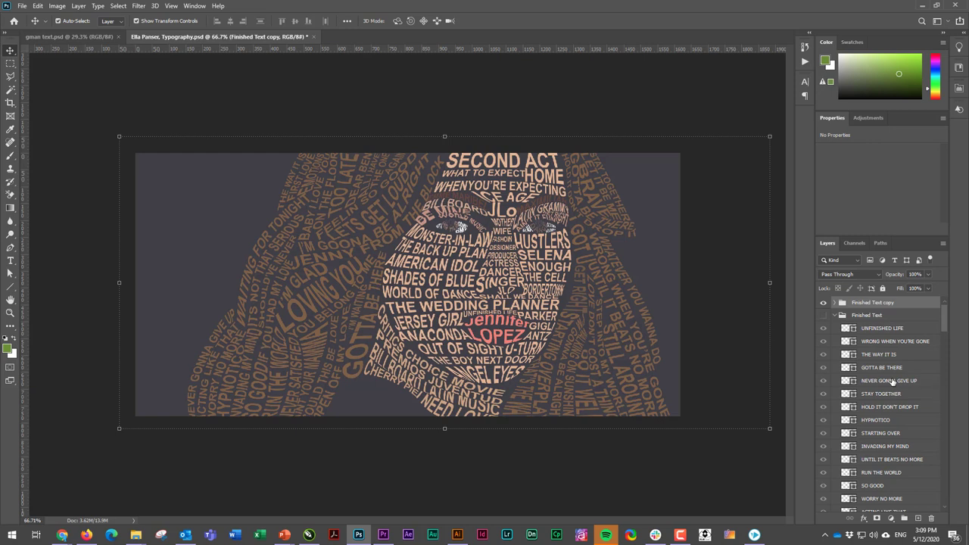
left_click(836, 315)
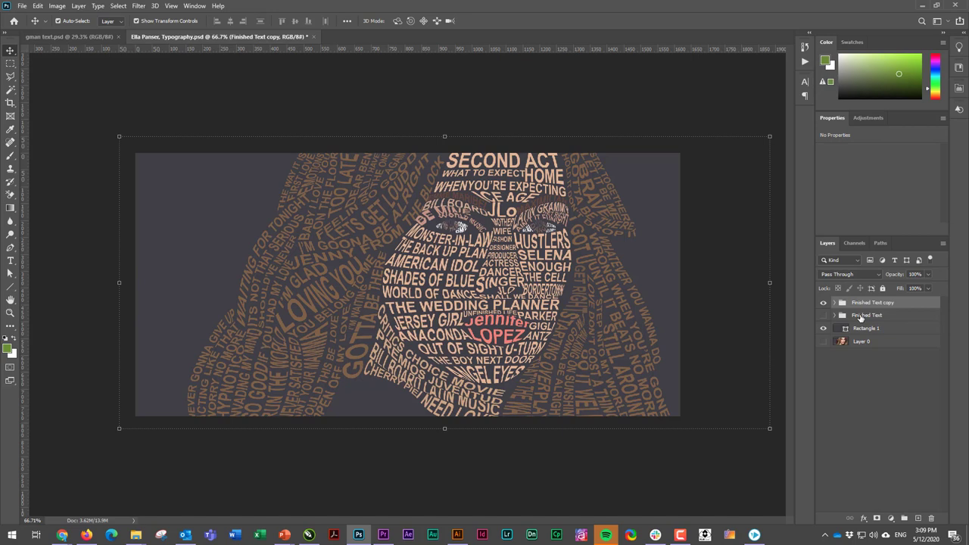
left_click(834, 315)
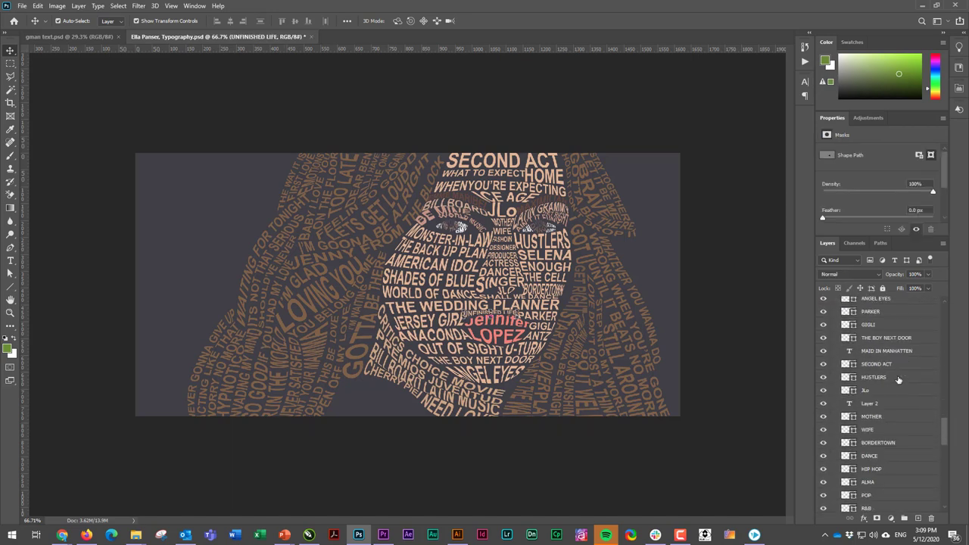
Step: Merge the copied group's text layers into one pixel layer, 'UNFINISHED LIFE'
scroll("down", 3)
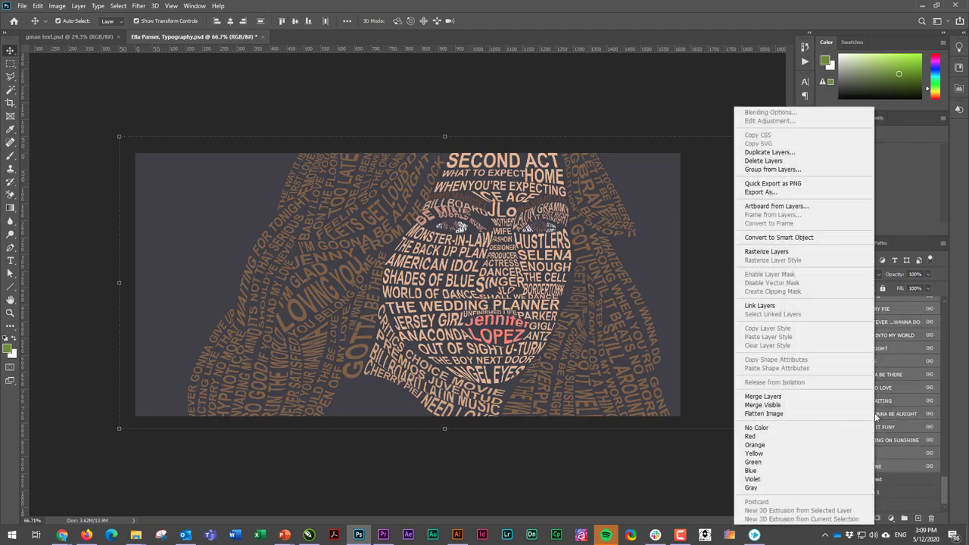
mouse_move(763, 397)
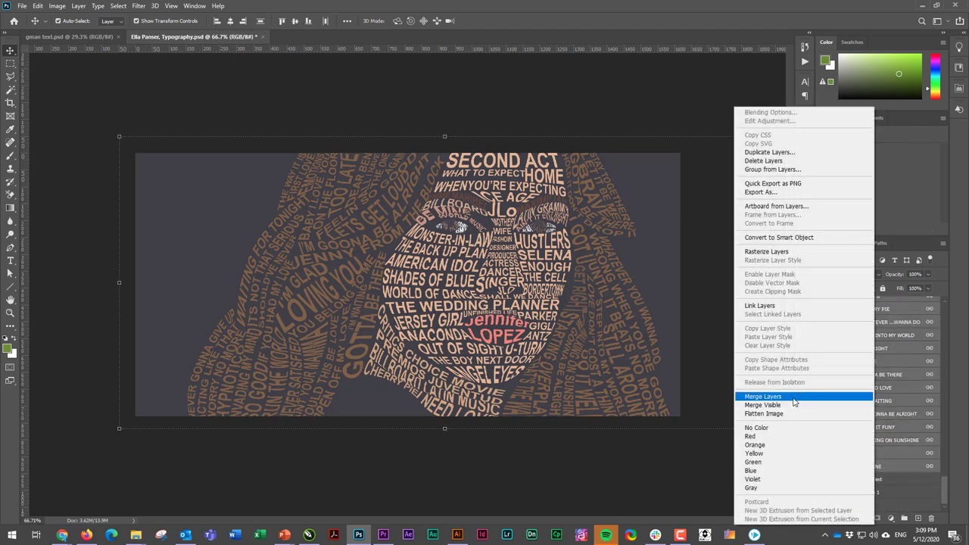
left_click(763, 396)
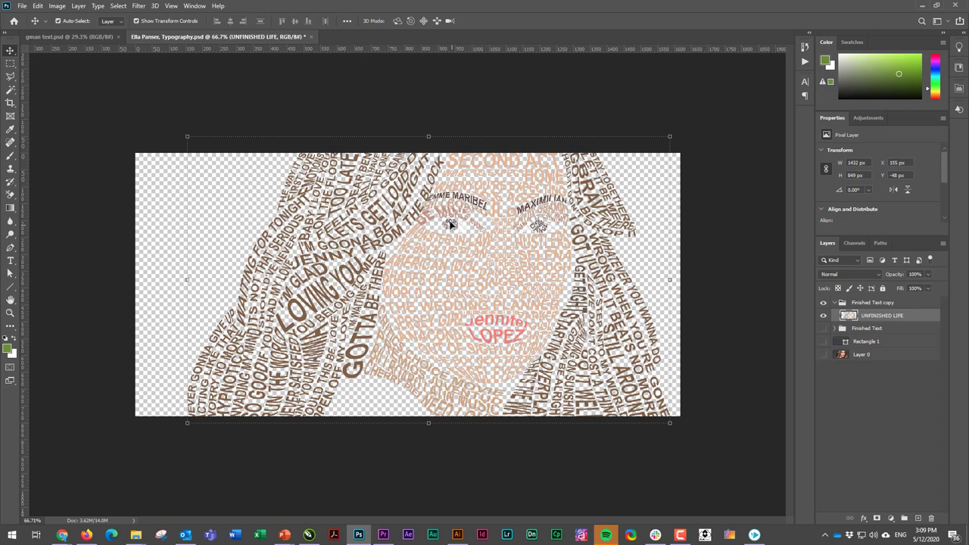
mouse_move(363, 224)
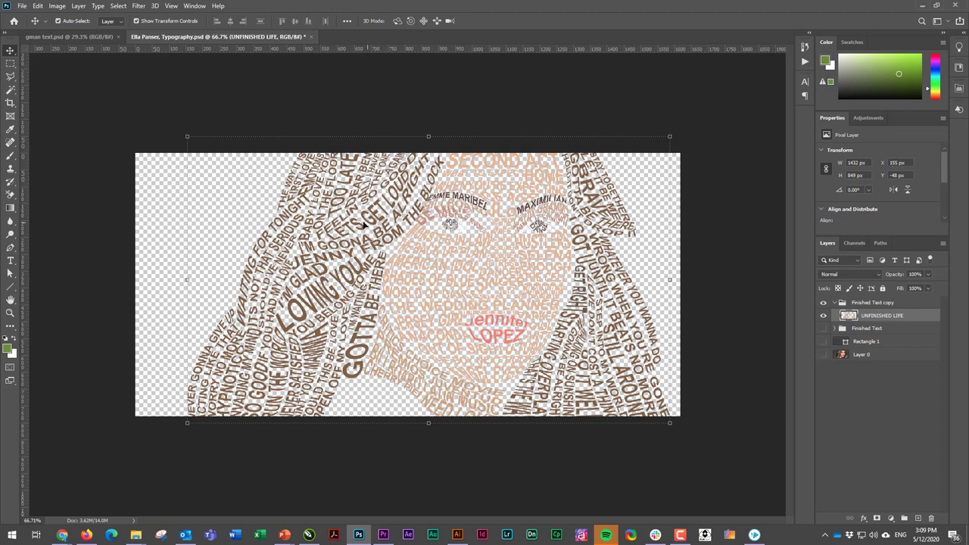
mouse_move(499, 301)
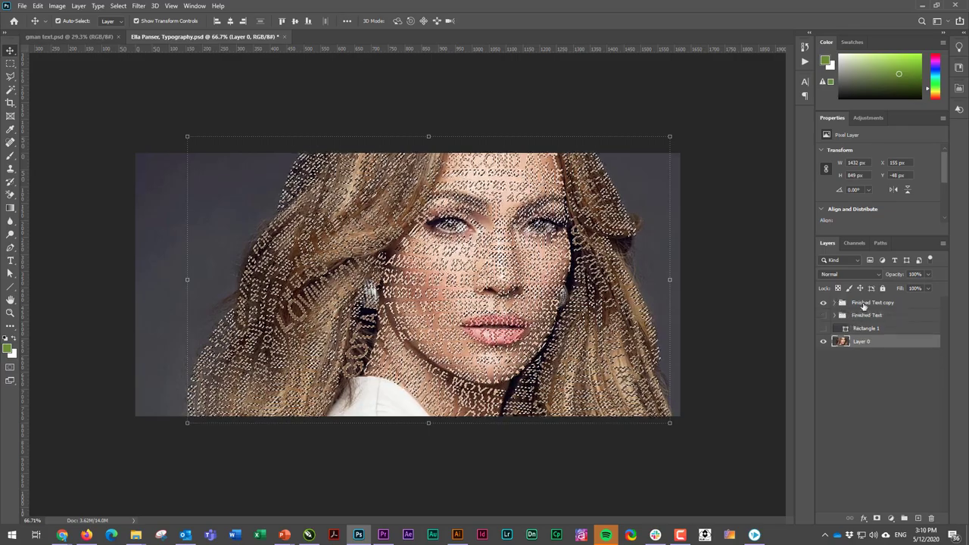
Step: Place a copy of the photo at the top of the stack and hide the original Layer 0
left_click(872, 303)
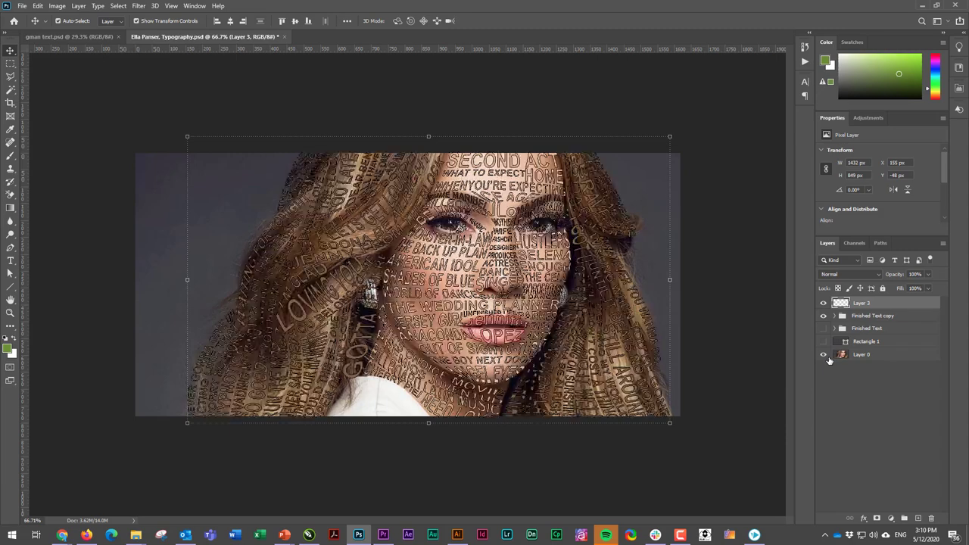
left_click(824, 317)
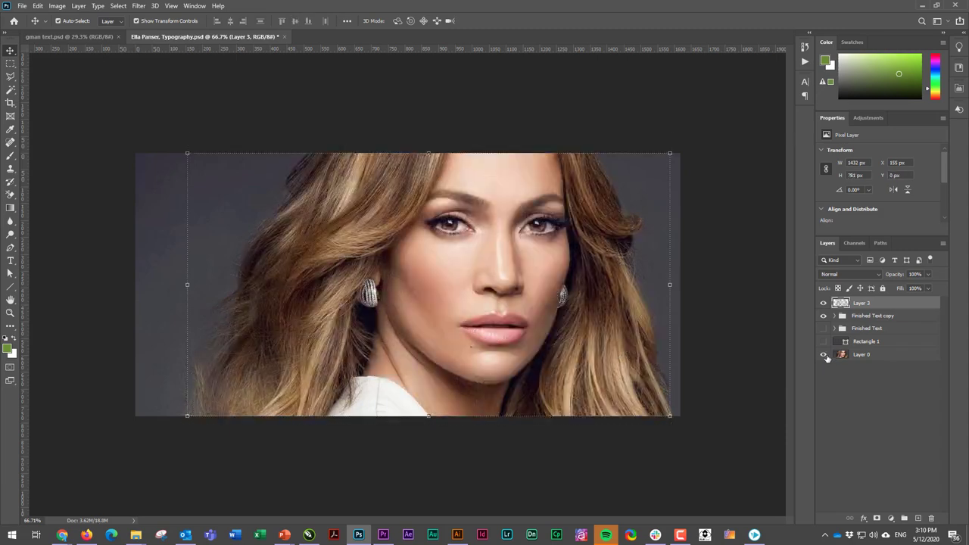
mouse_move(824, 354)
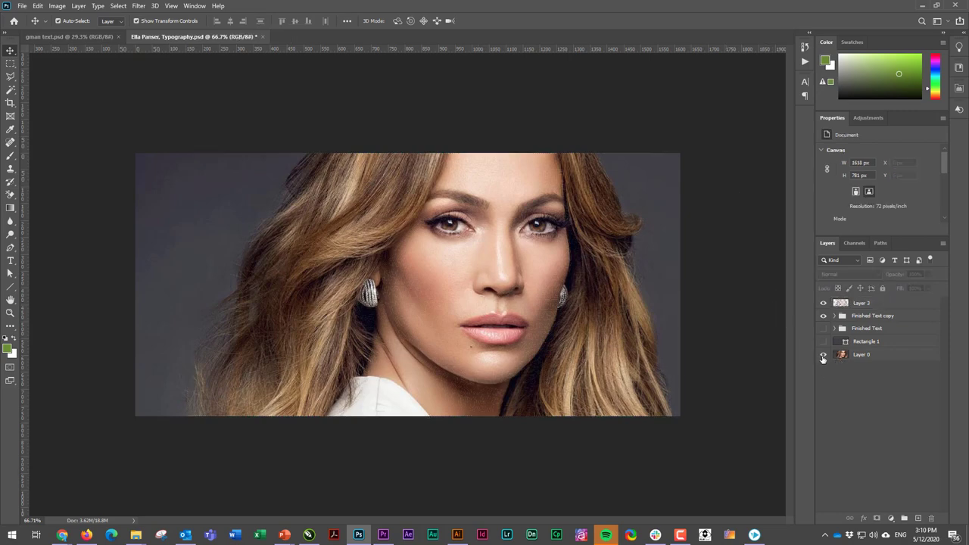
Step: Clip the photo copy to the merged text shapes and show the dark Rectangle 1 background
left_click(823, 355)
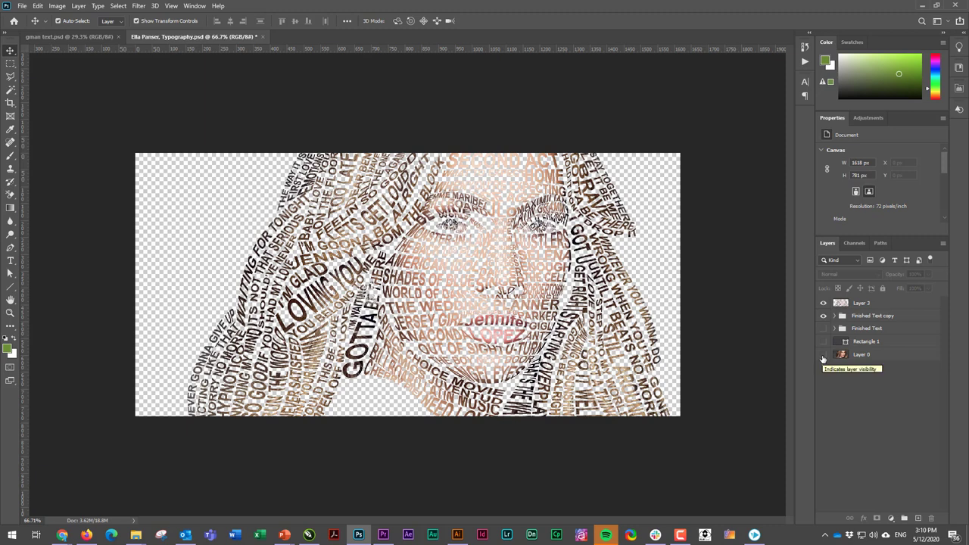
left_click(823, 342)
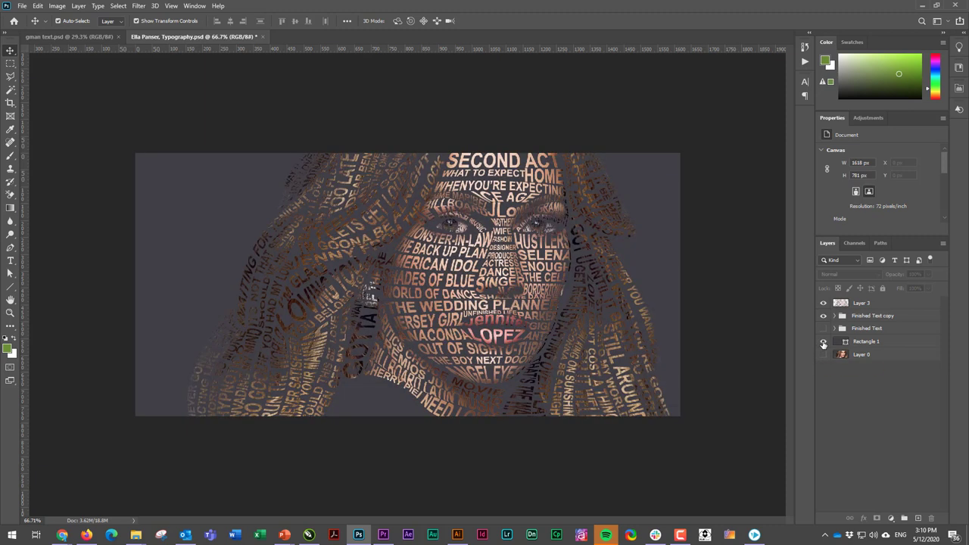
left_click(824, 342)
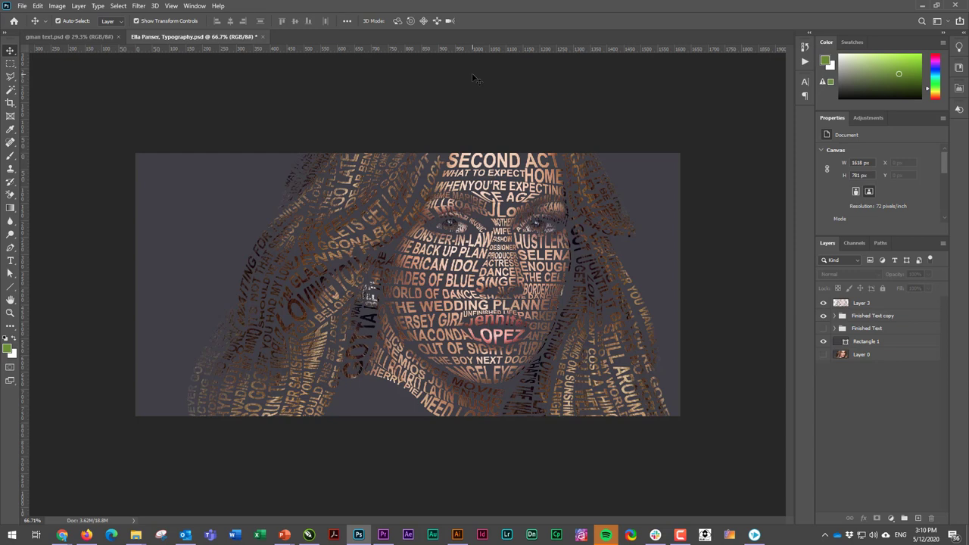
mouse_move(475, 165)
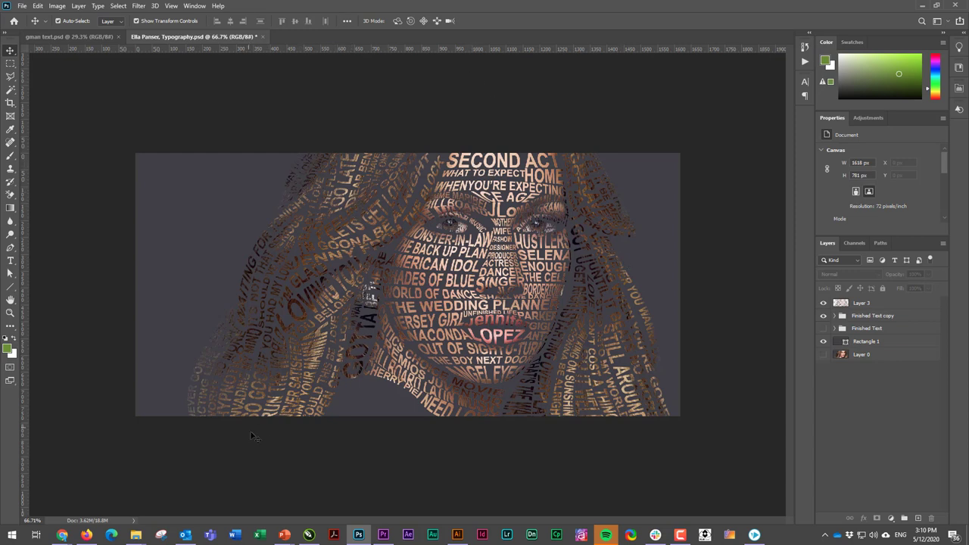
mouse_move(524, 379)
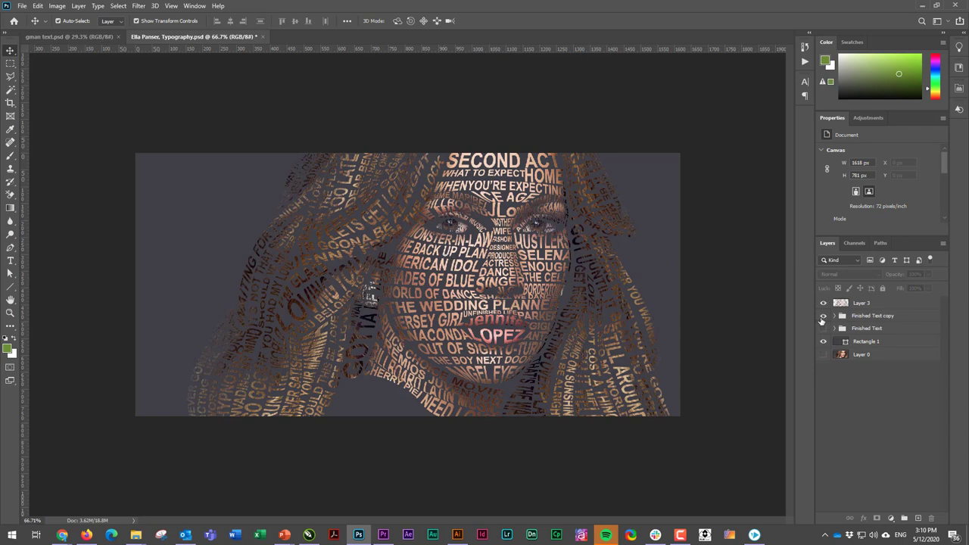
Step: Toggle the photo copy off and on to compare plain text with photo-shaded text
left_click(824, 316)
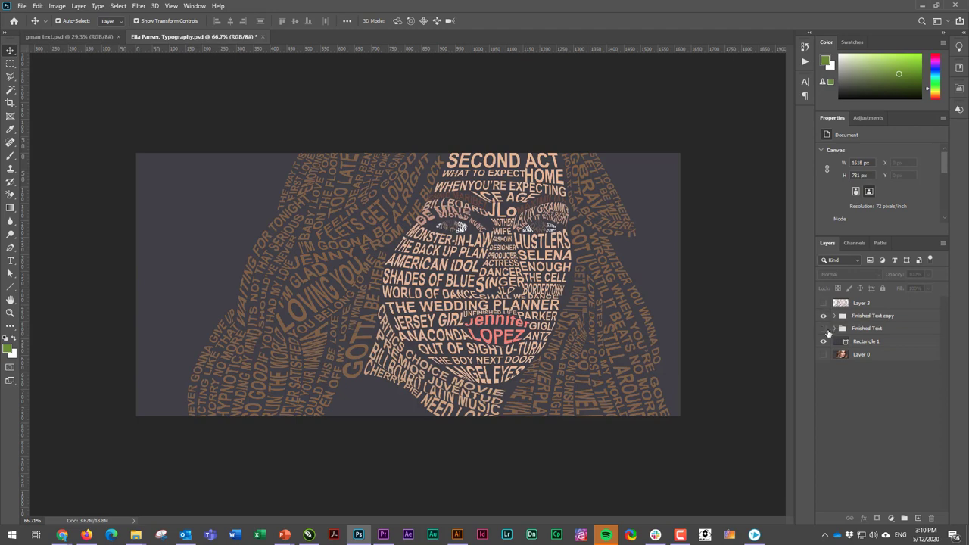
left_click(824, 303)
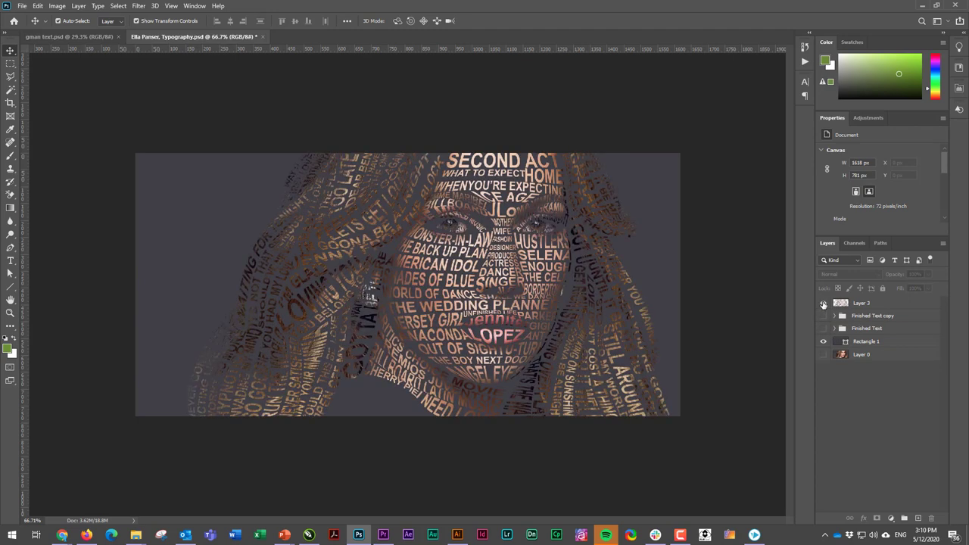